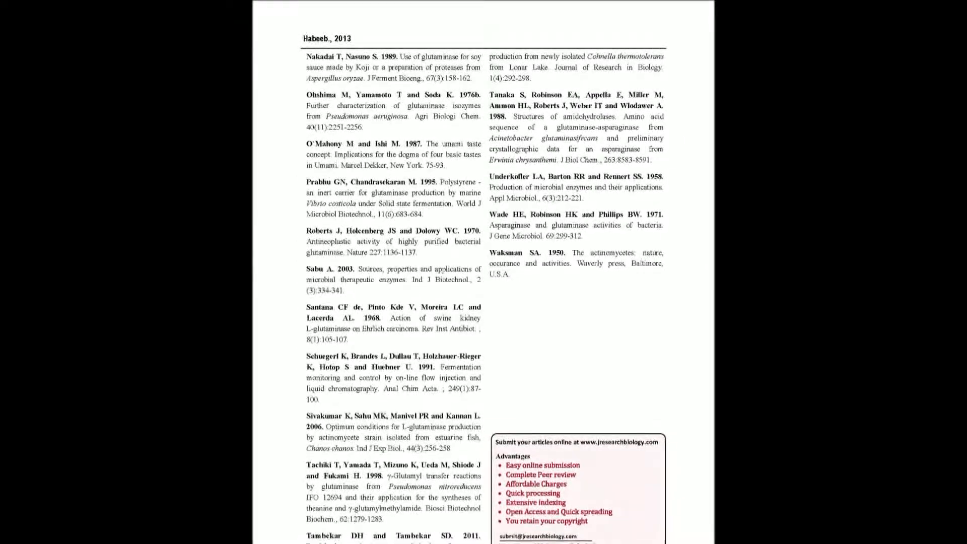
scroll("down", 3)
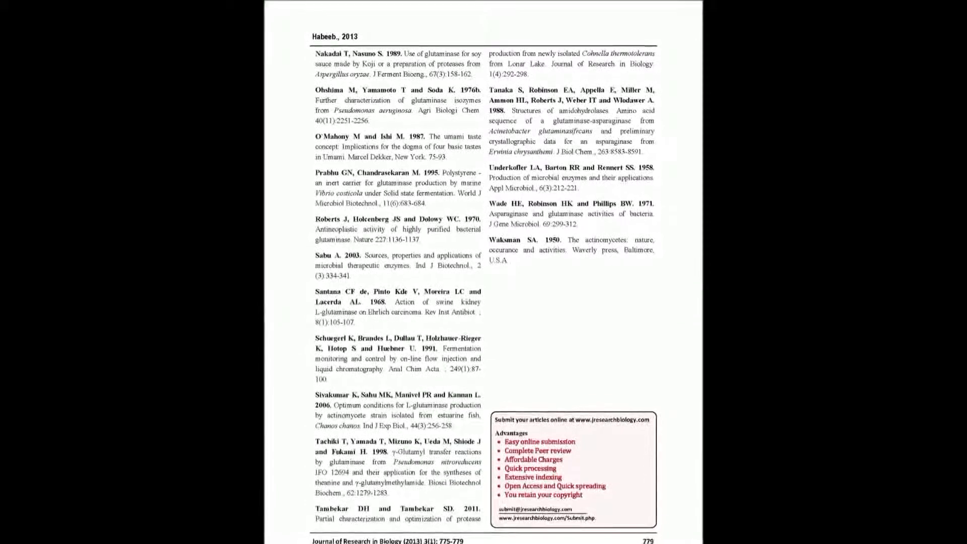
scroll("down", 3)
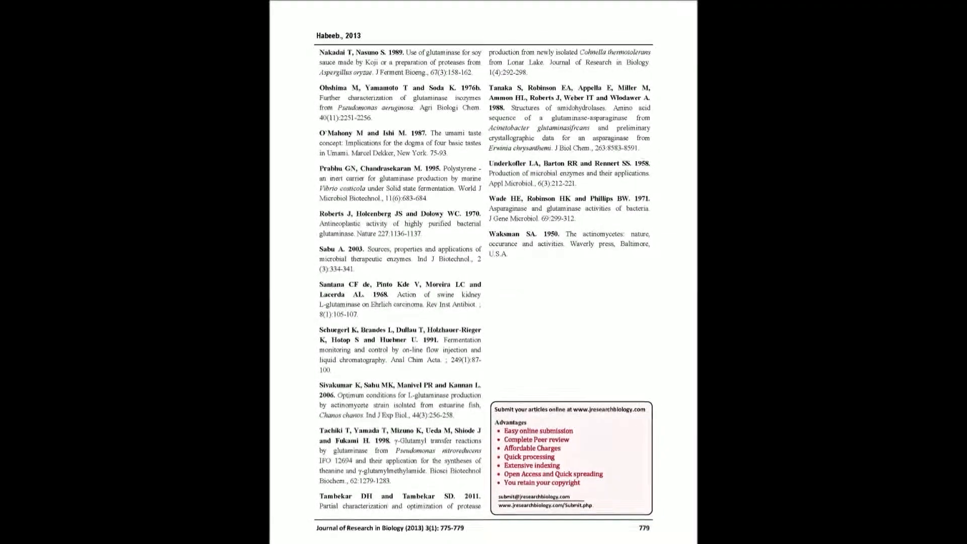